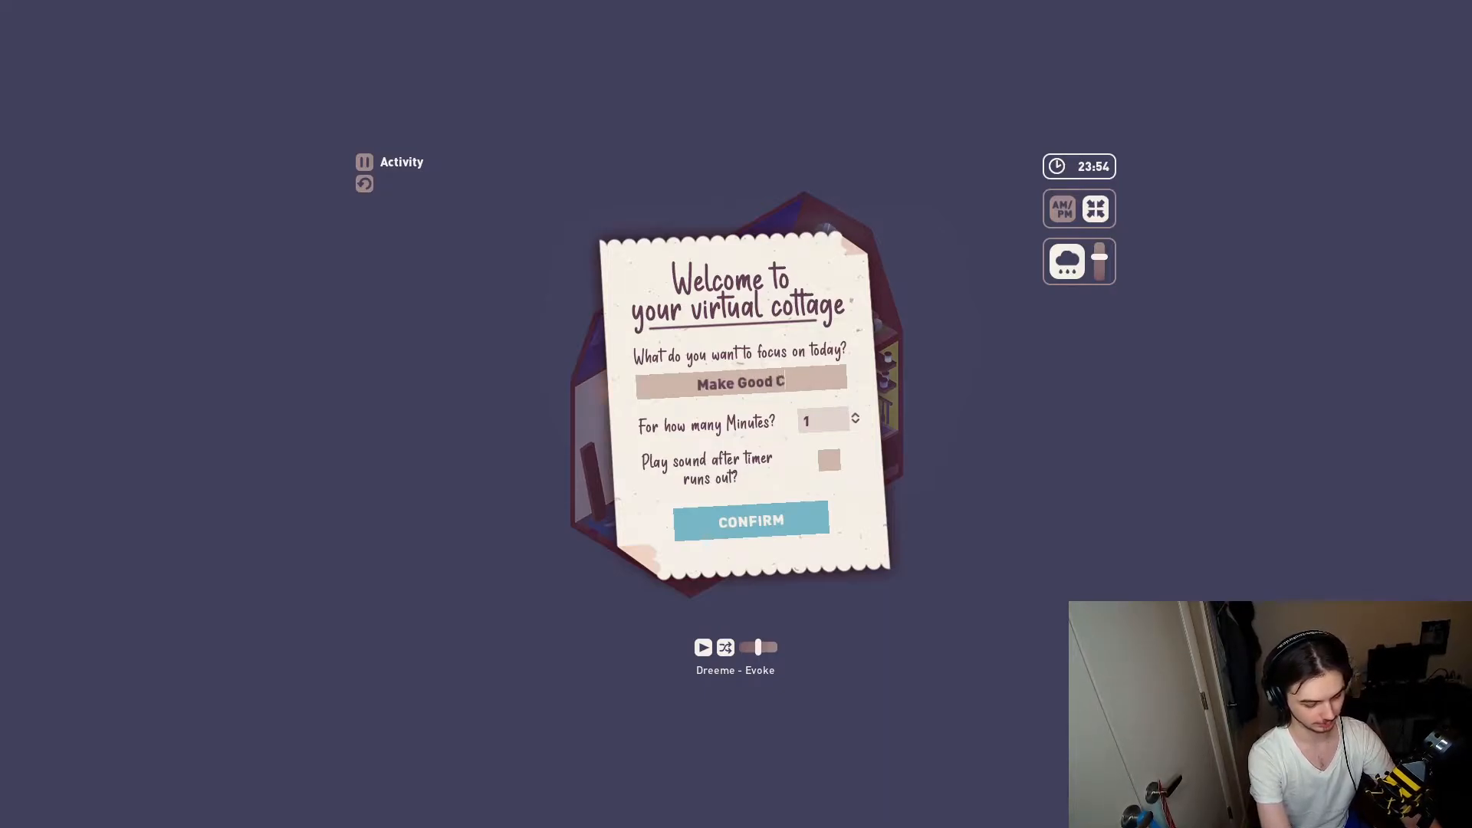
- Start a 15-minute 'Make Good Content' focus session from the welcome card
type("ontent")
left_click(823, 420)
type("5")
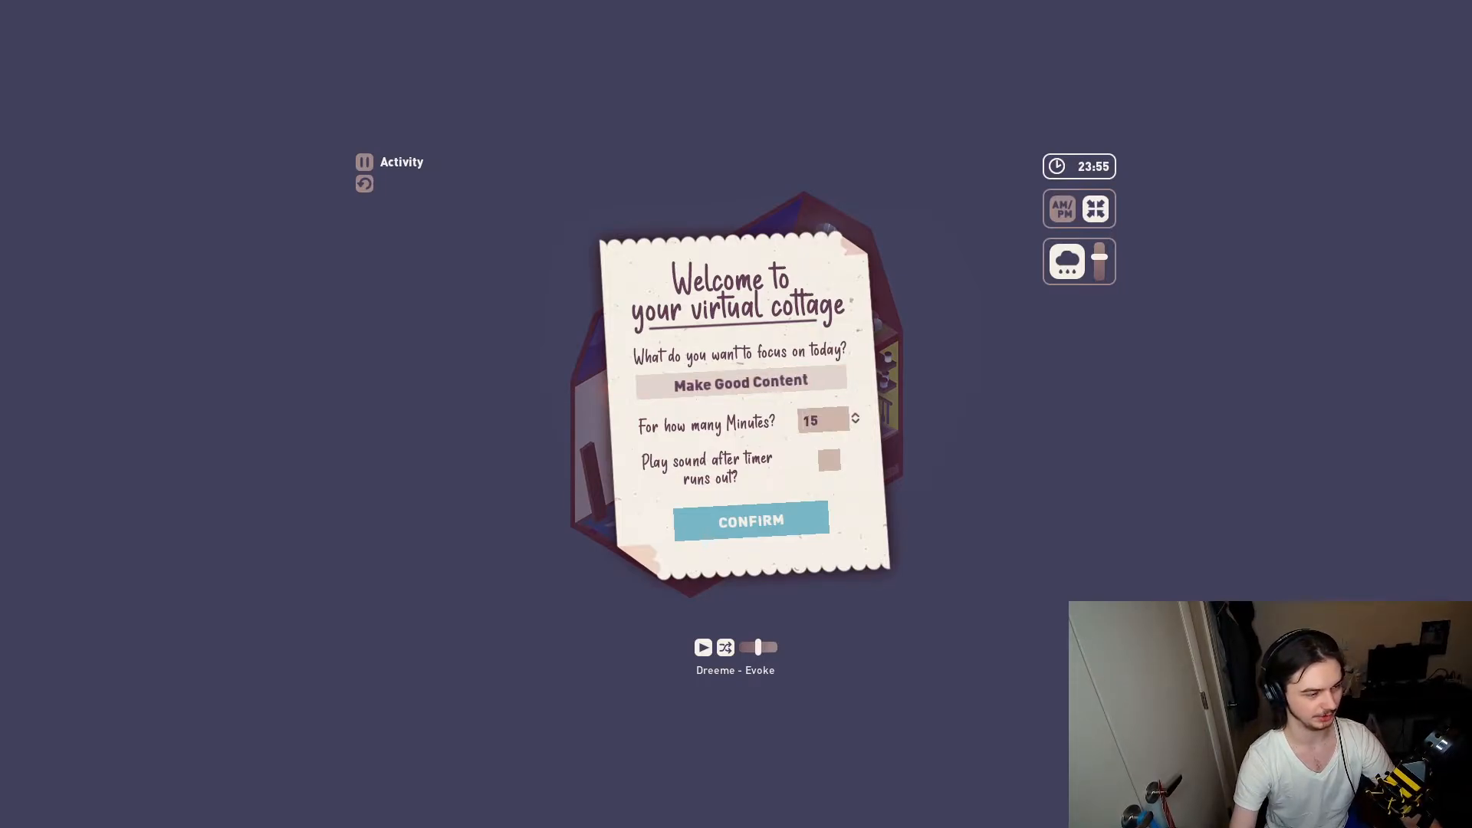
left_click(750, 521)
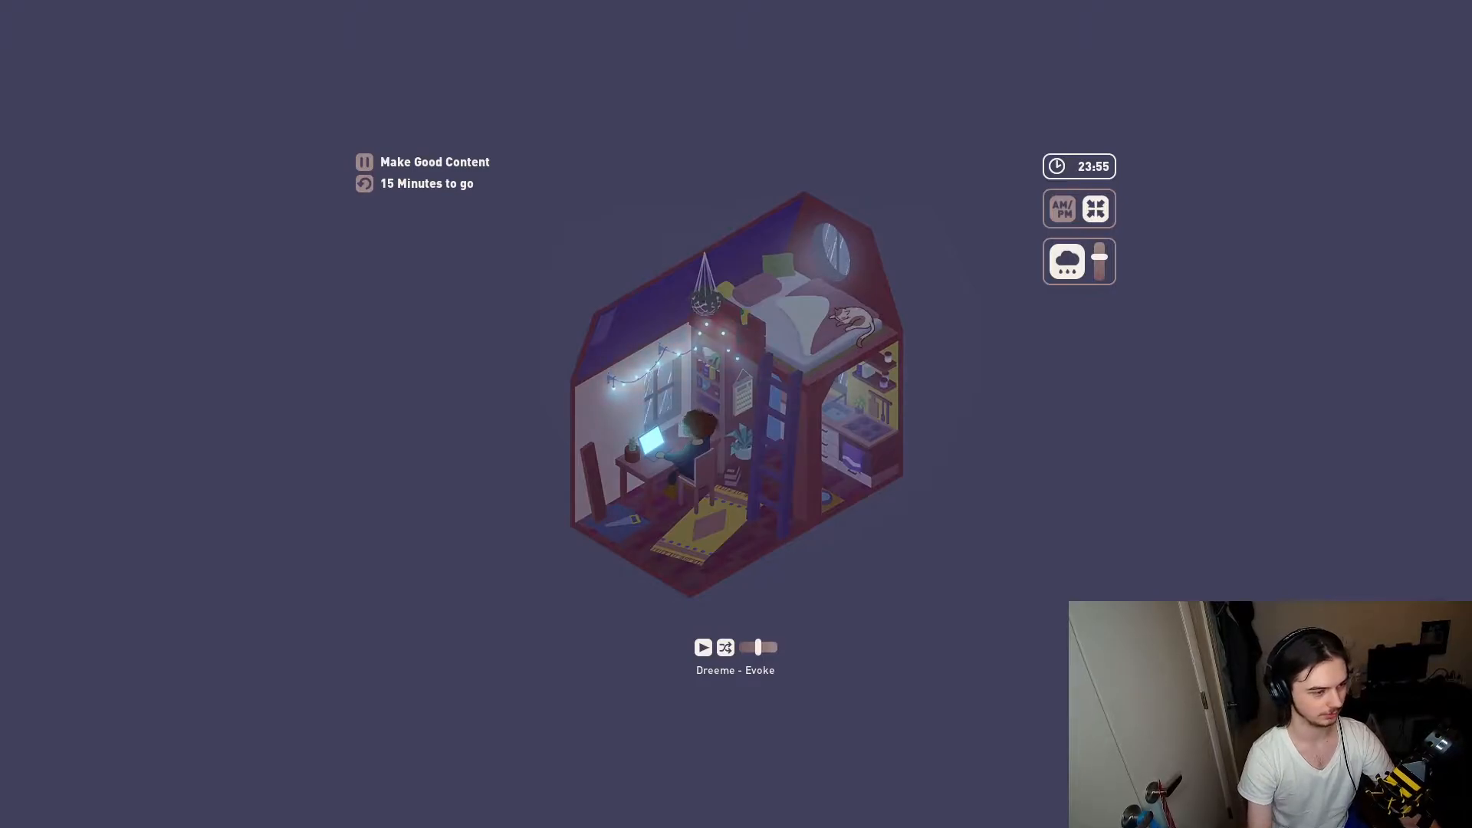